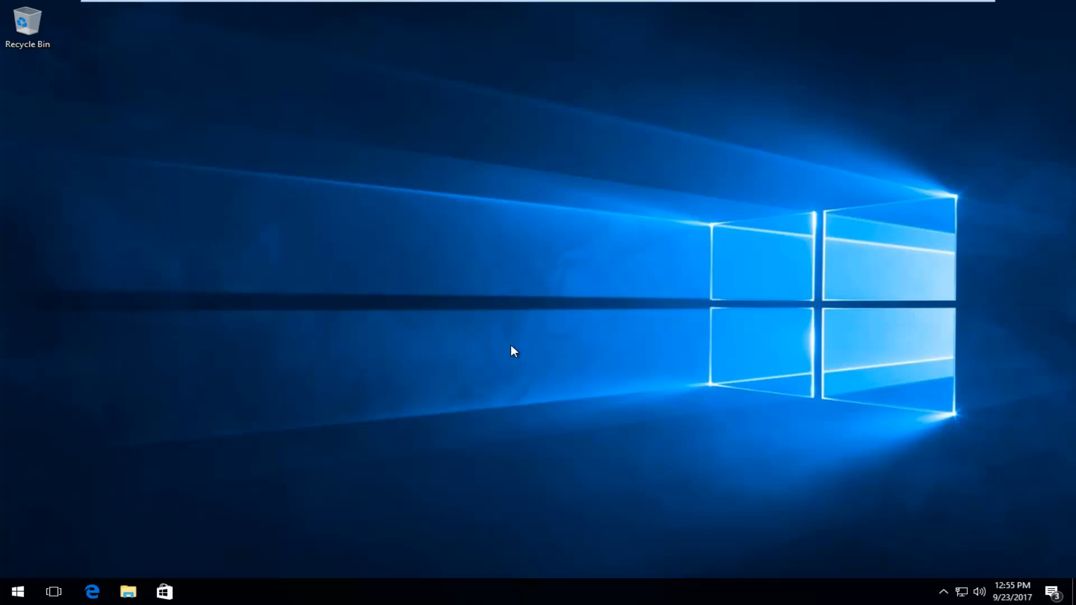
Launch Google Chrome from the Windows Start search for "chrome".
{"action": "left_click", "coordinate": [17, 591]}
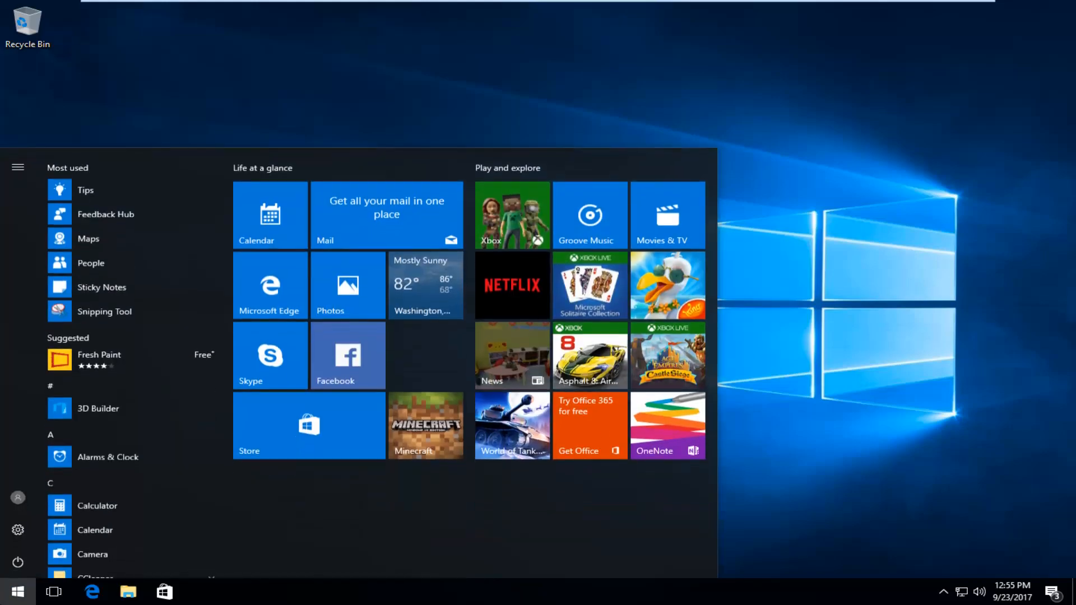
{"action": "type", "text": "chrome"}
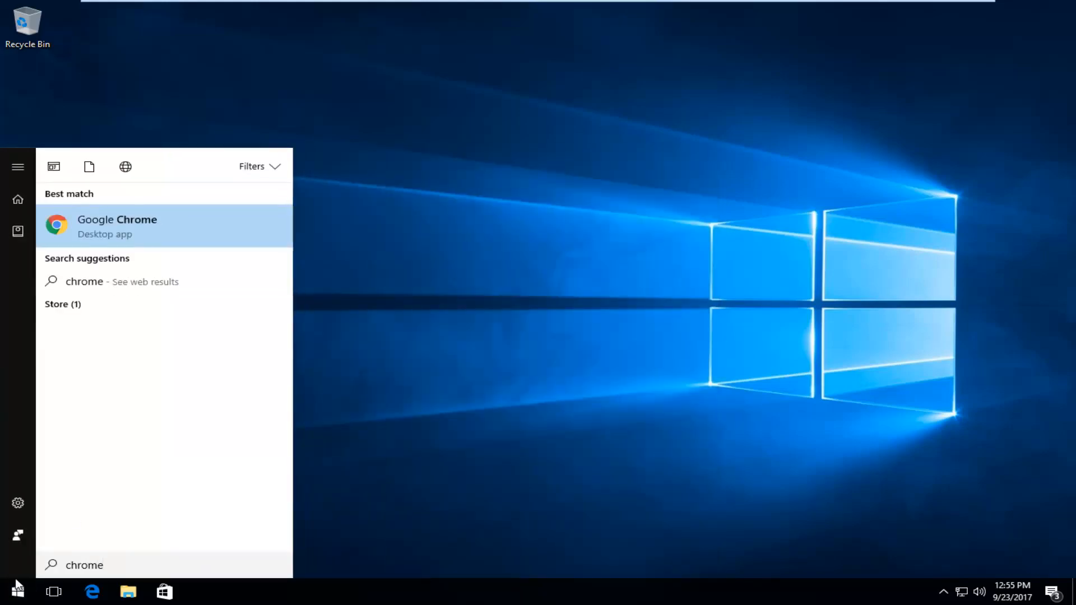
{"action": "left_click", "coordinate": [117, 226]}
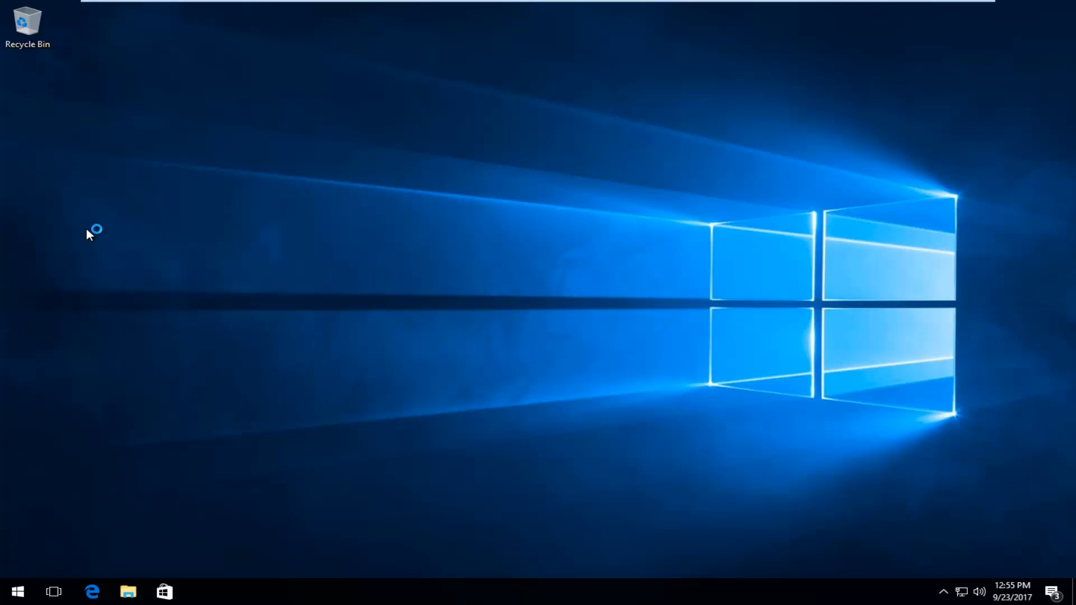
Maximize the Chrome window and load google.com from the address bar.
{"action": "left_click", "coordinate": [201, 591]}
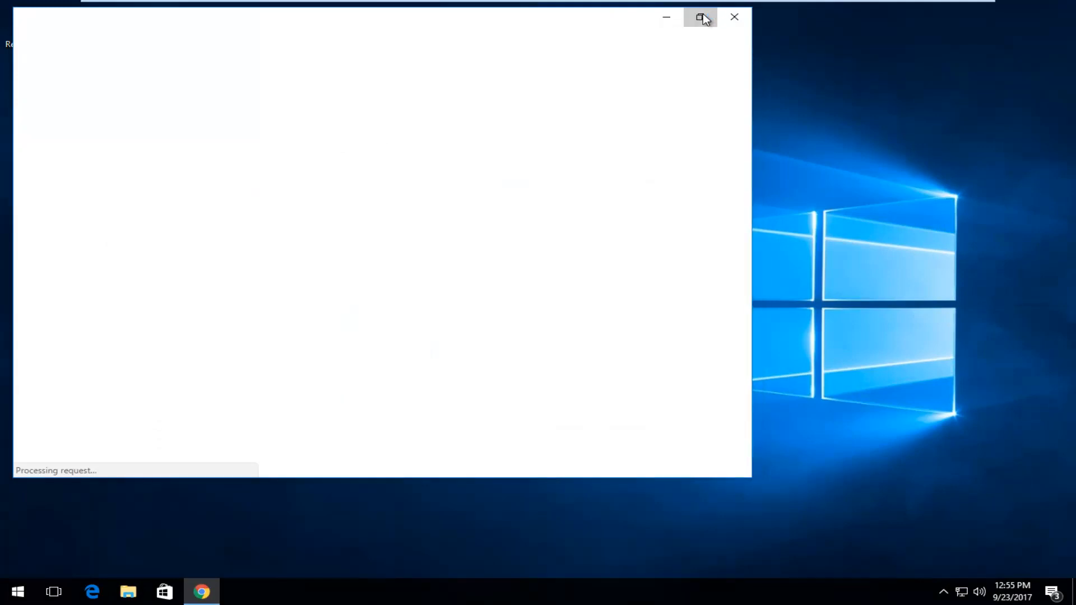
{"action": "left_click", "coordinate": [700, 17]}
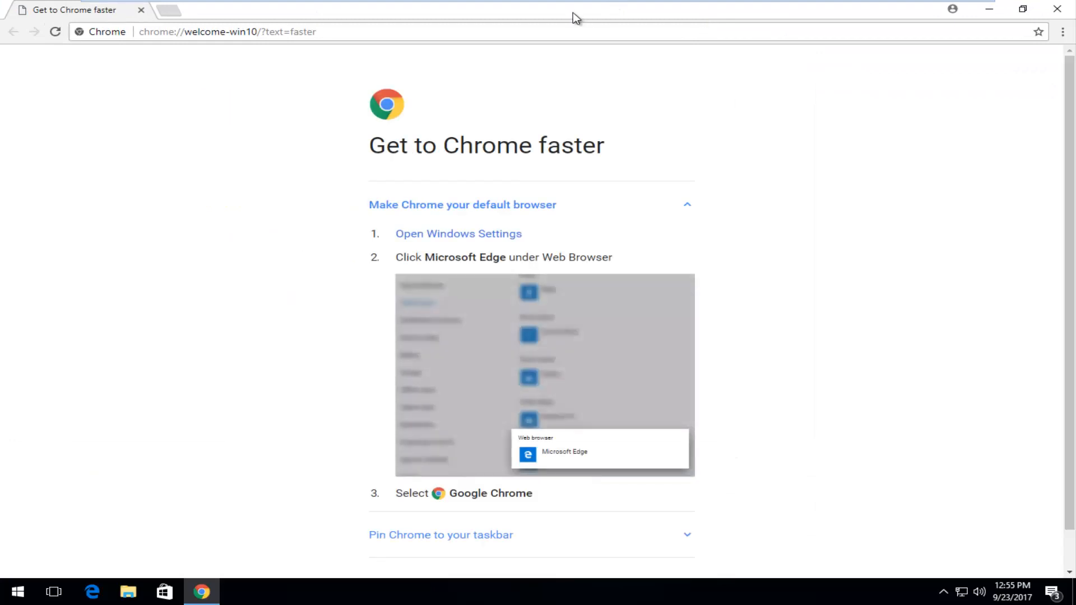
{"action": "type", "text": "google.com"}
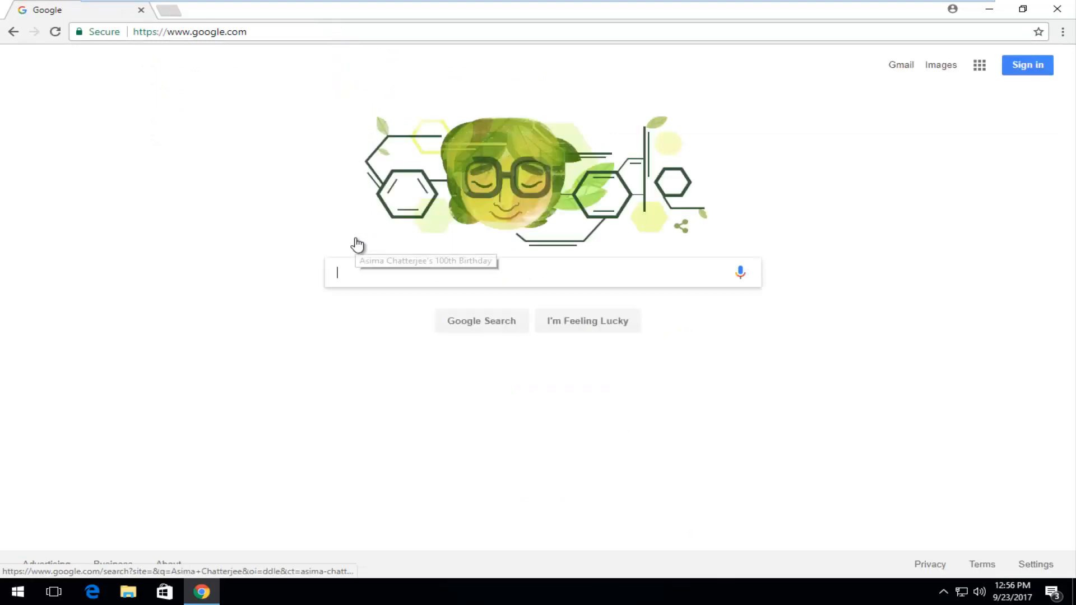
Search Google for "internet download manager extension" and open its Chrome Web Store listing.
{"action": "type", "text": "internet download manager extension"}
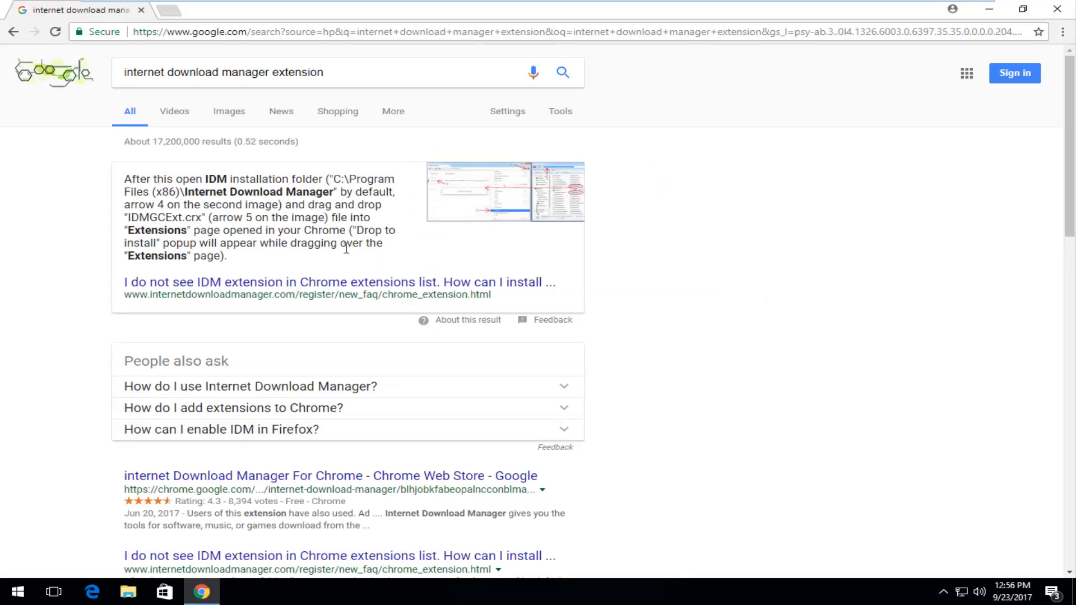
{"action": "scroll", "scroll_direction": "down", "scroll_amount": 3}
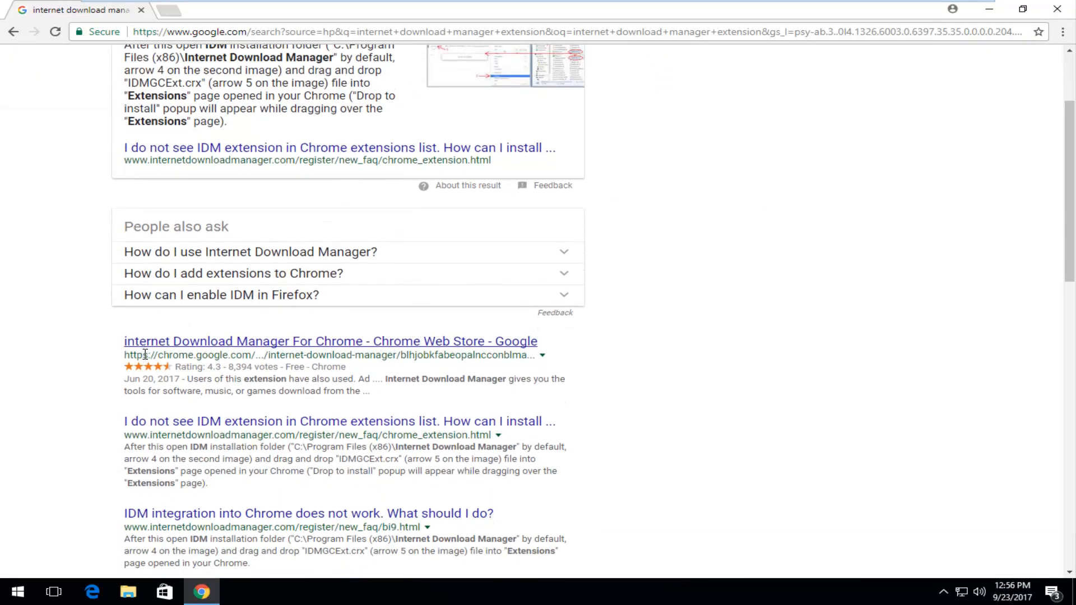
{"action": "mouse_move", "coordinate": [250, 345]}
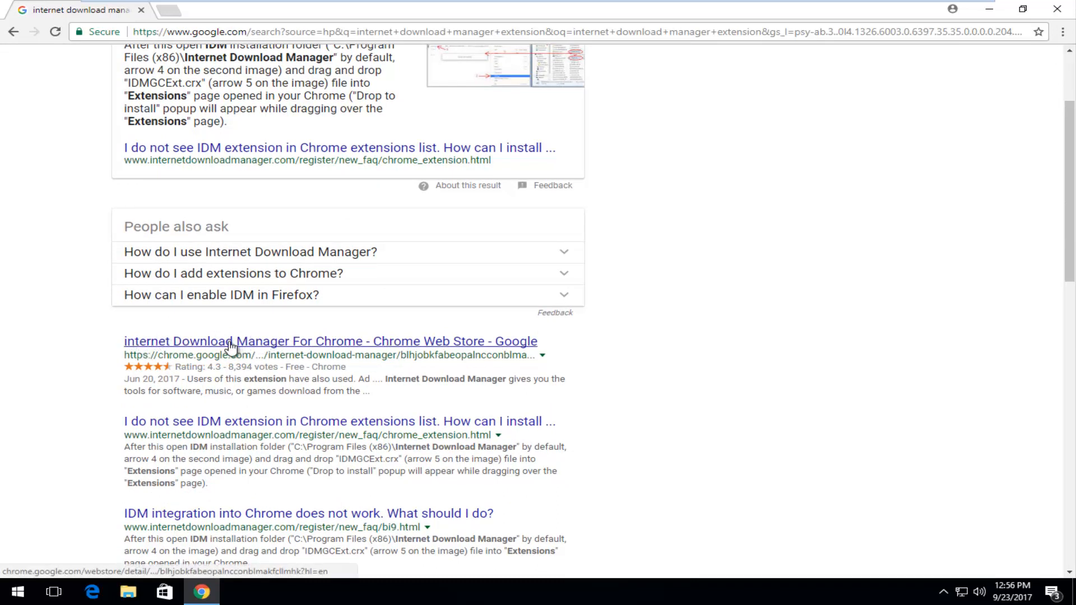
{"action": "left_click", "coordinate": [329, 341]}
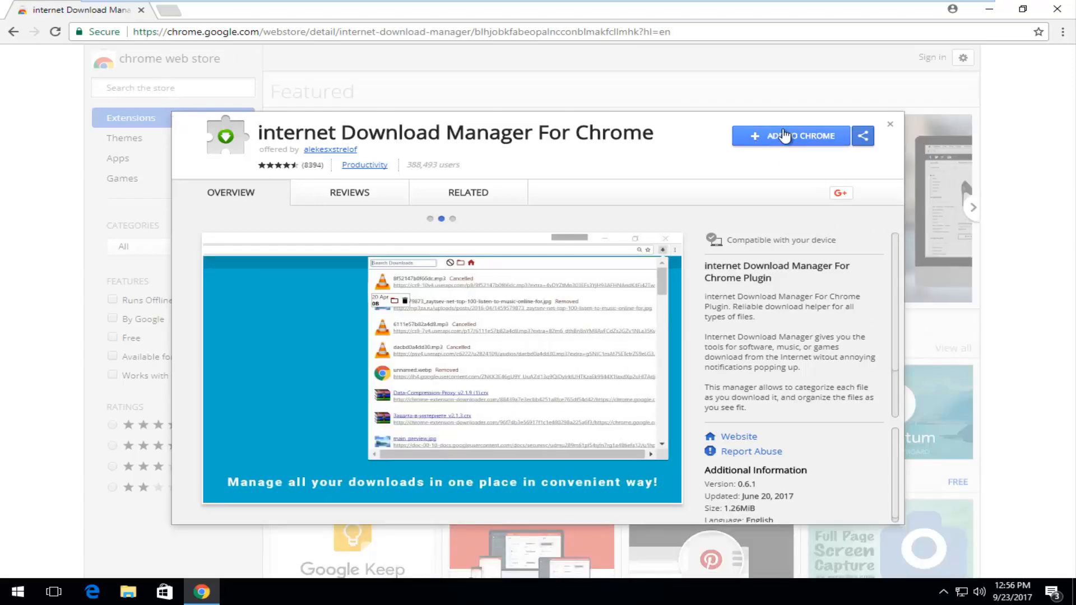
Add Internet Download Manager For Chrome and confirm the installation.
{"action": "left_click", "coordinate": [790, 136]}
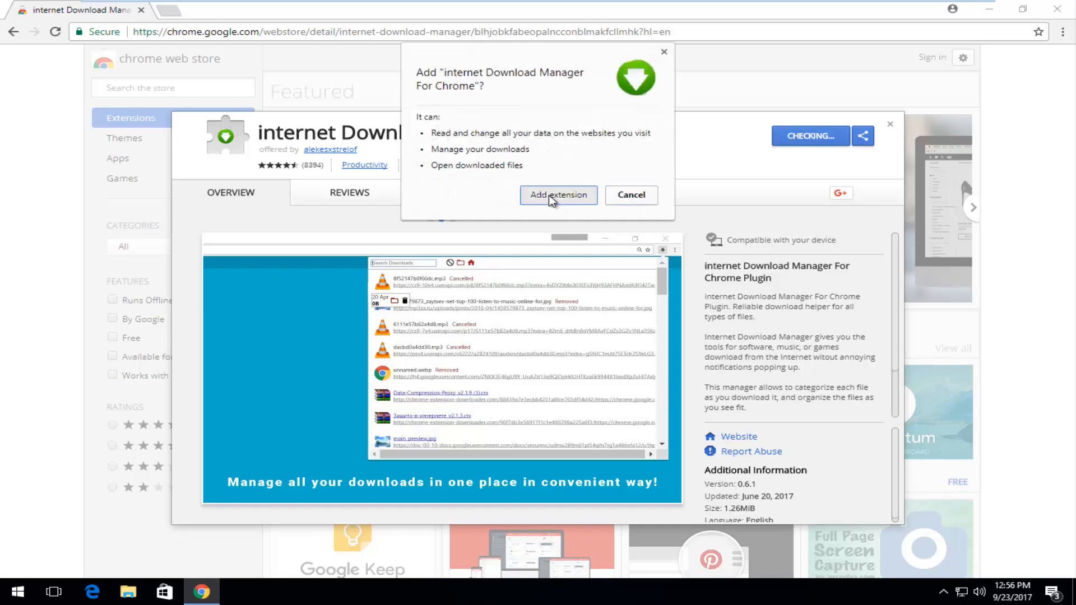
{"action": "left_click", "coordinate": [558, 195]}
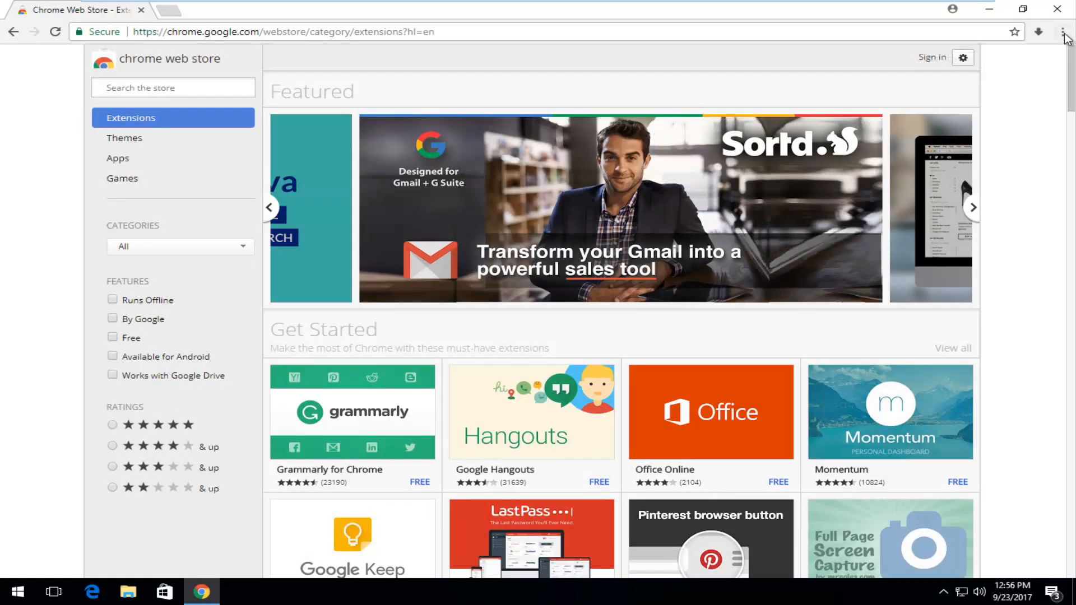
{"action": "mouse_move", "coordinate": [1066, 31]}
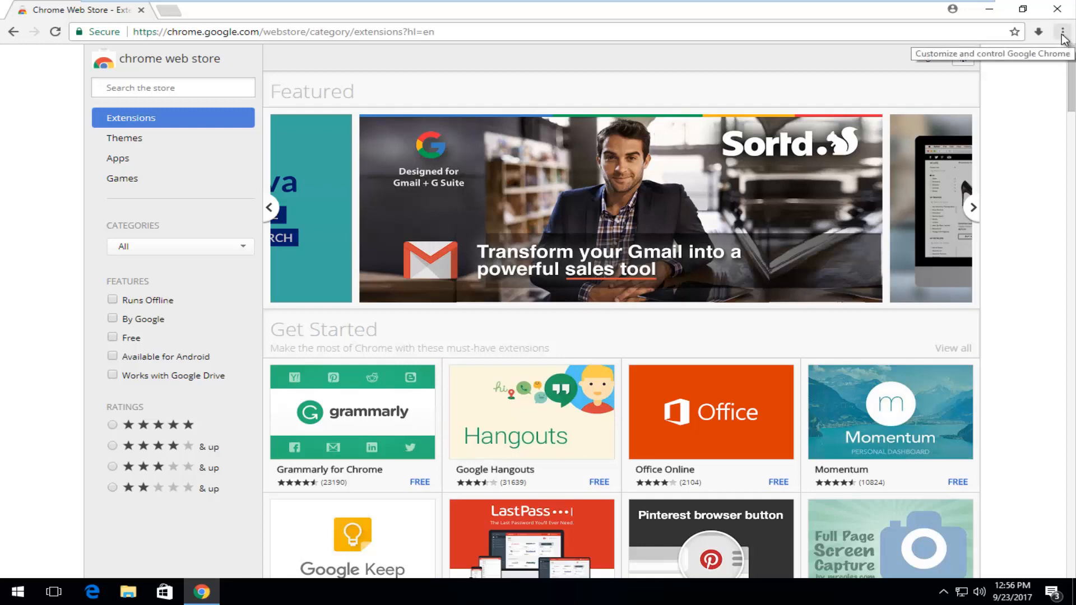
Reach the Extensions page through the Chrome menu's More tools.
{"action": "left_click", "coordinate": [1062, 31]}
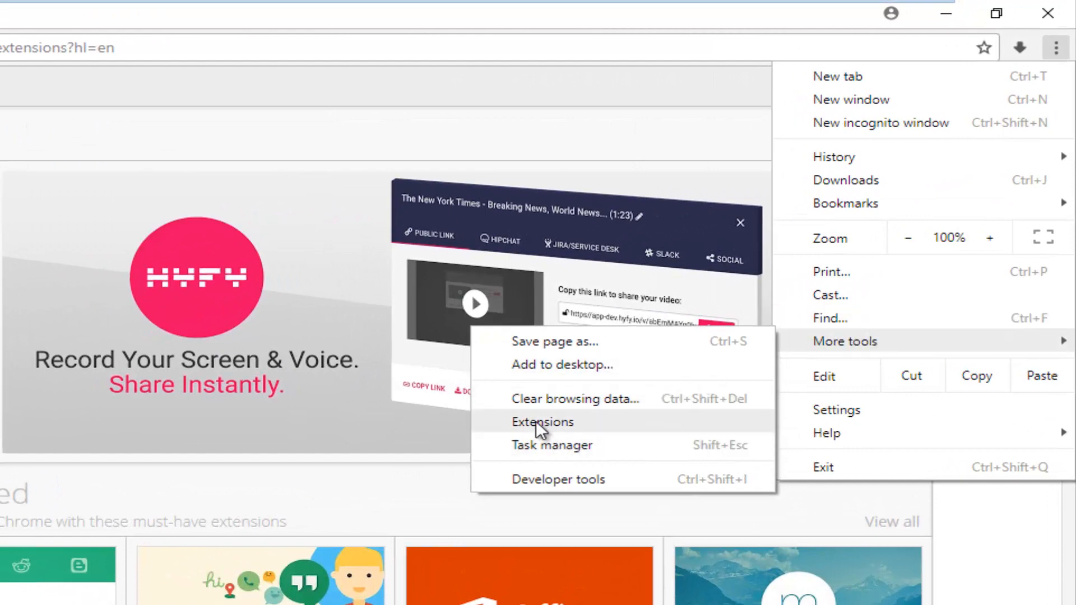
{"action": "left_click", "coordinate": [542, 421]}
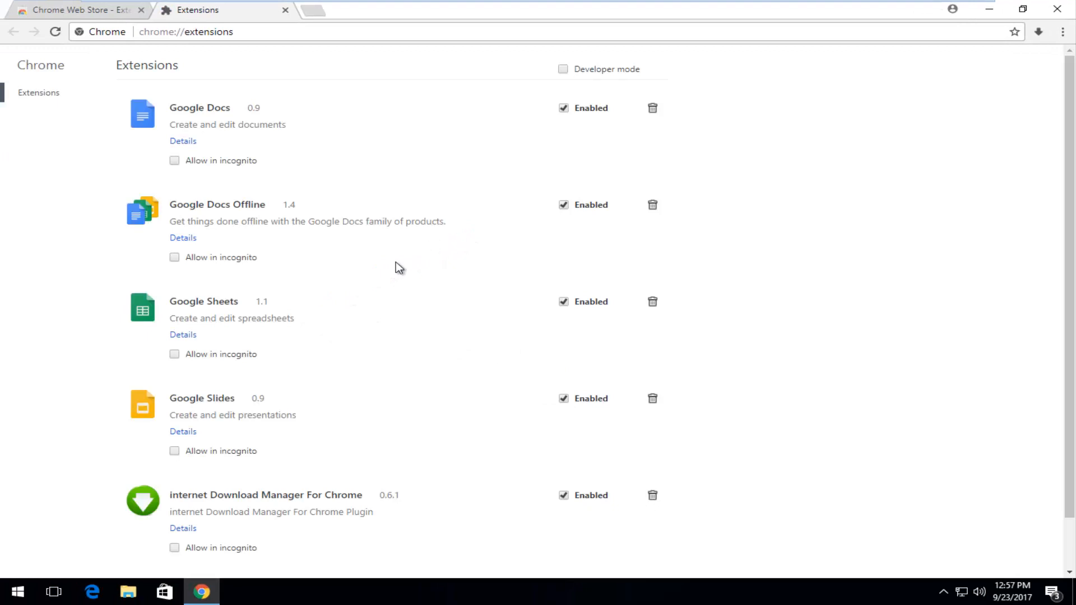
Allow Internet Download Manager in incognito, then toggle it off and back on so it stays enabled.
{"action": "scroll", "scroll_direction": "down", "scroll_amount": 3}
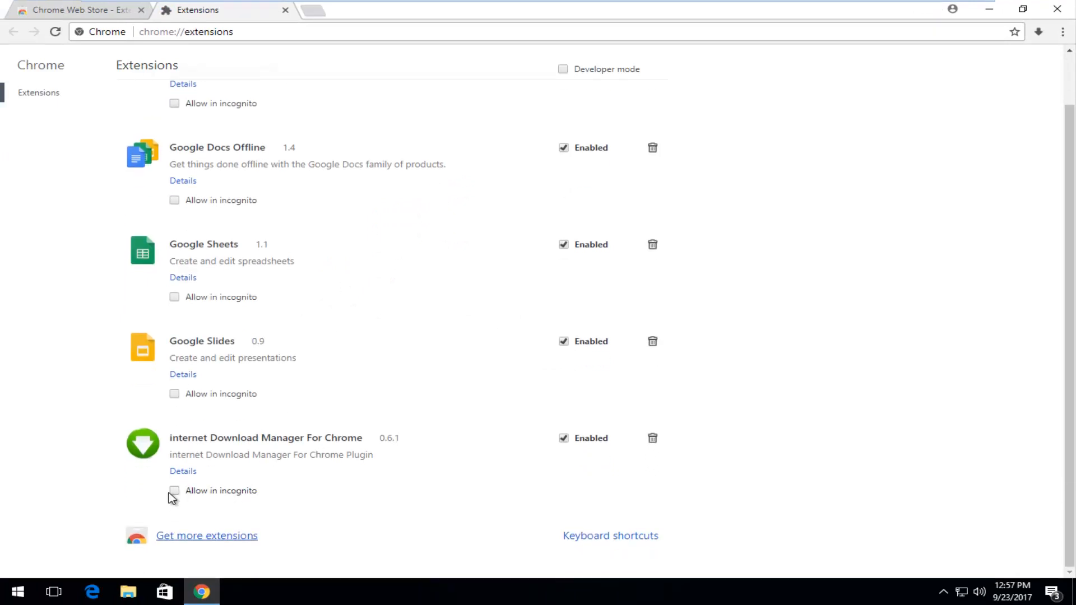
{"action": "left_click", "coordinate": [175, 491]}
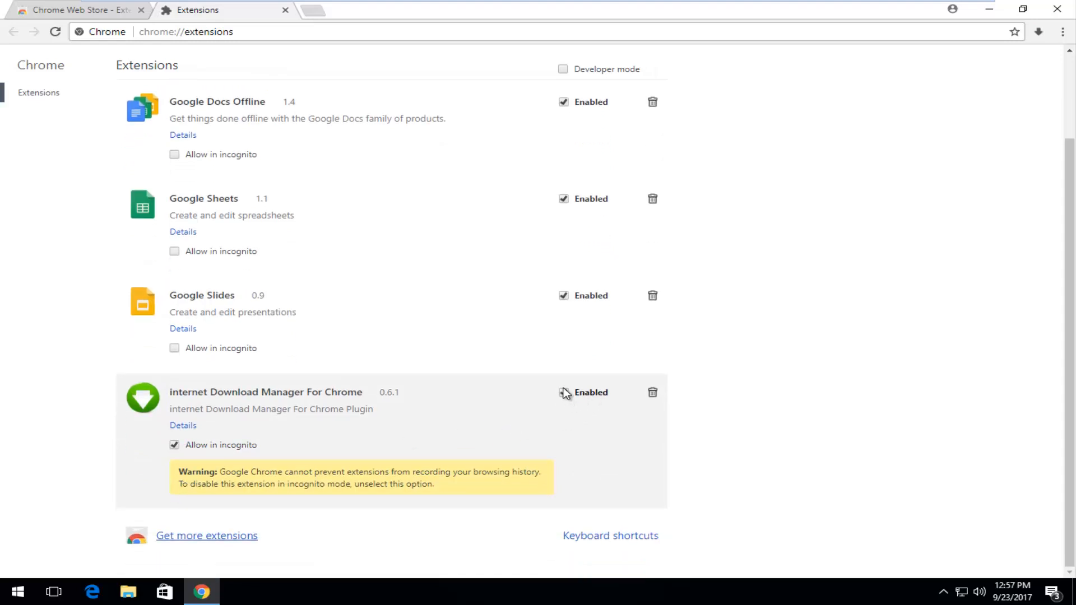
{"action": "left_click", "coordinate": [562, 392]}
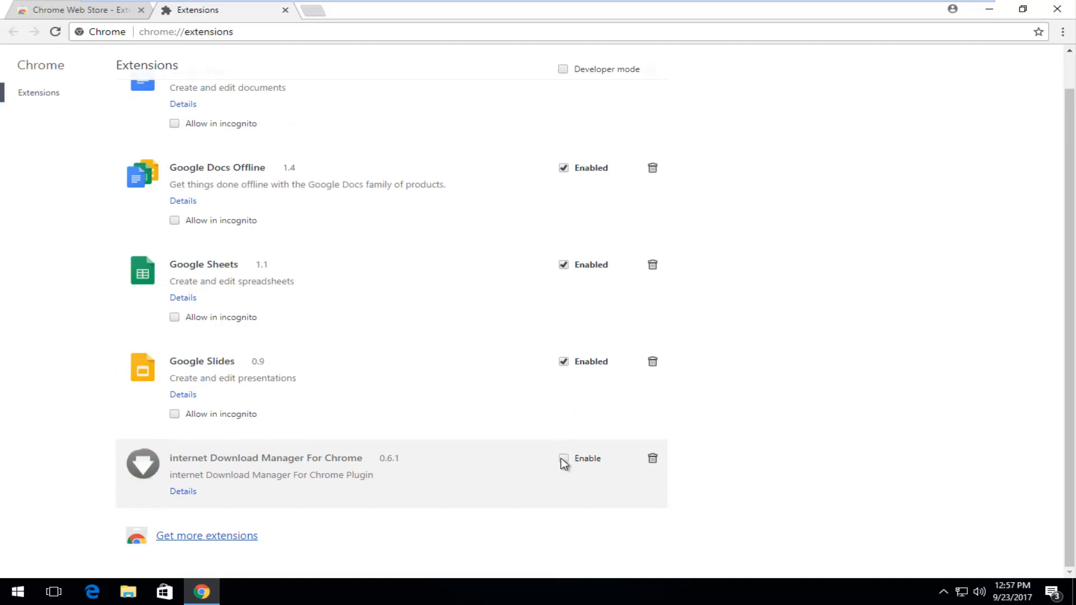
{"action": "left_click", "coordinate": [563, 459]}
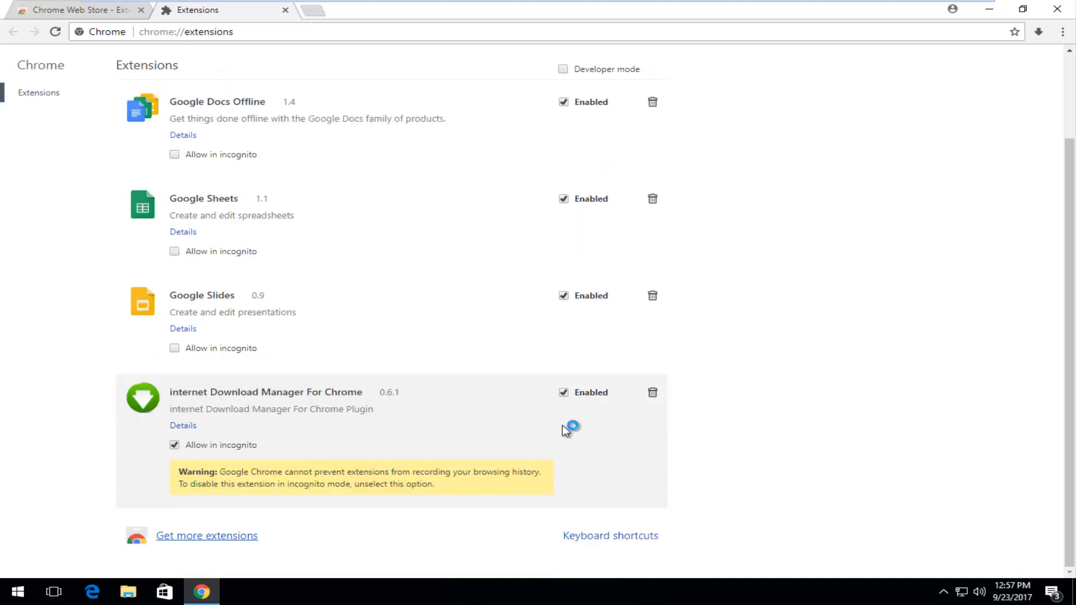
{"action": "mouse_move", "coordinate": [652, 392]}
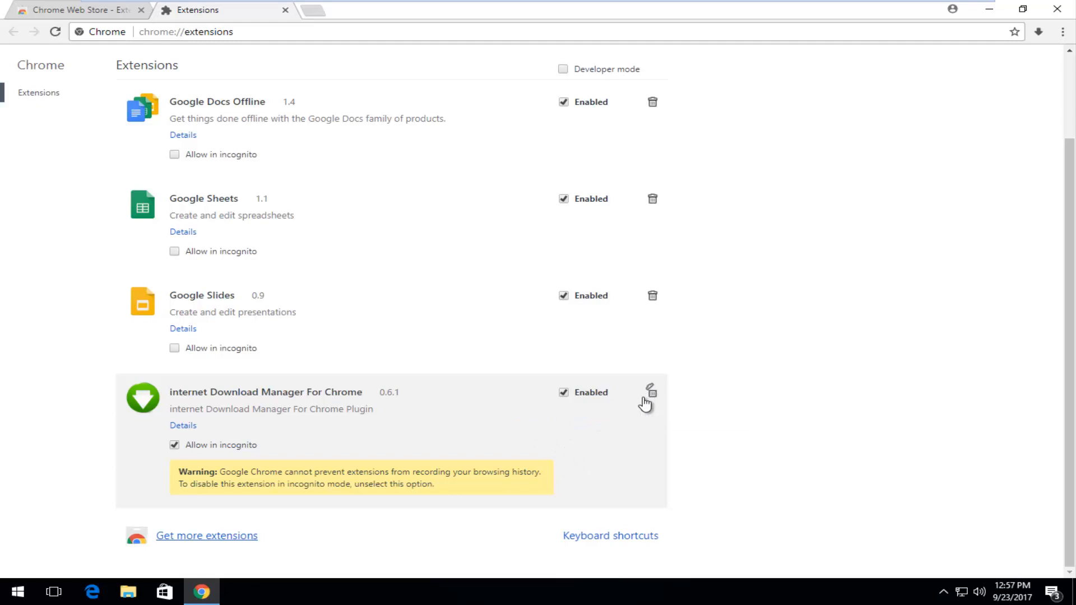
{"action": "mouse_move", "coordinate": [650, 393]}
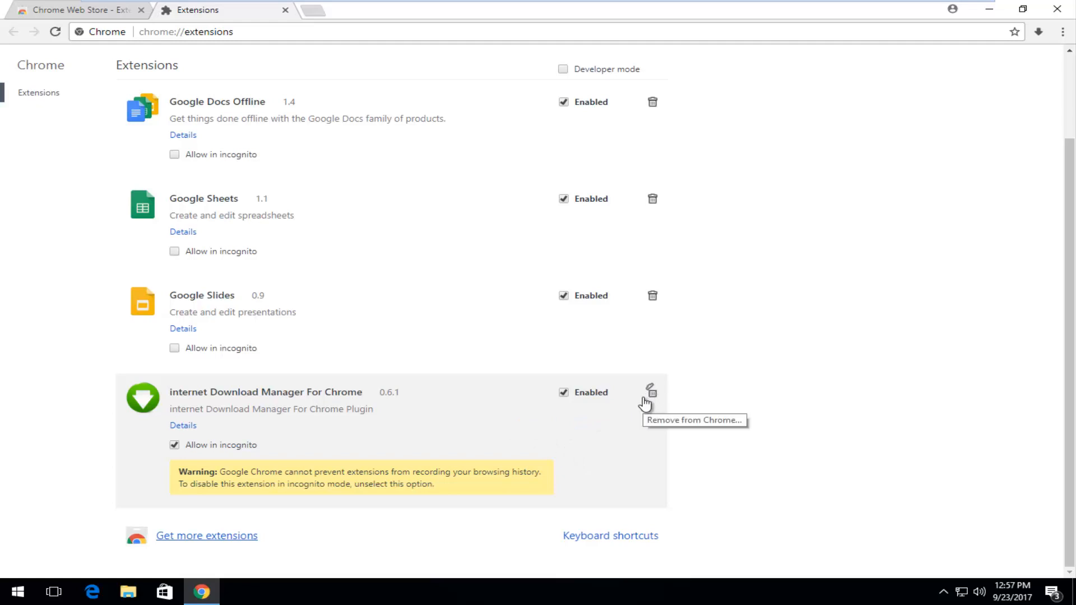